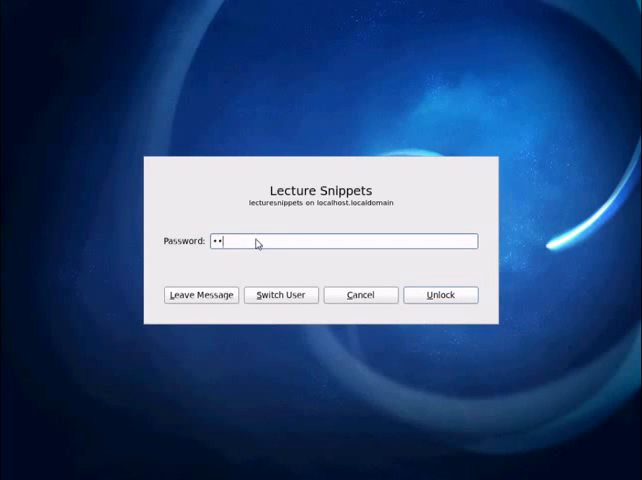
# Confirm the password to unlock the GNOME desktop
pyautogui.click(440, 295)
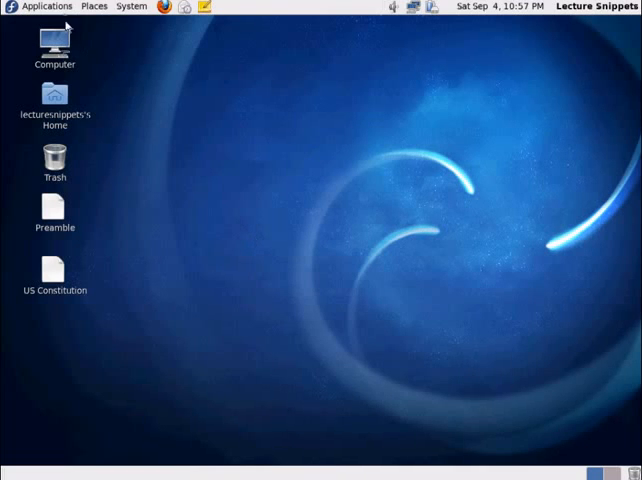
# Open a terminal, cd into Desktop, and list Preamble and US Constitution with ls
pyautogui.click(47, 6)
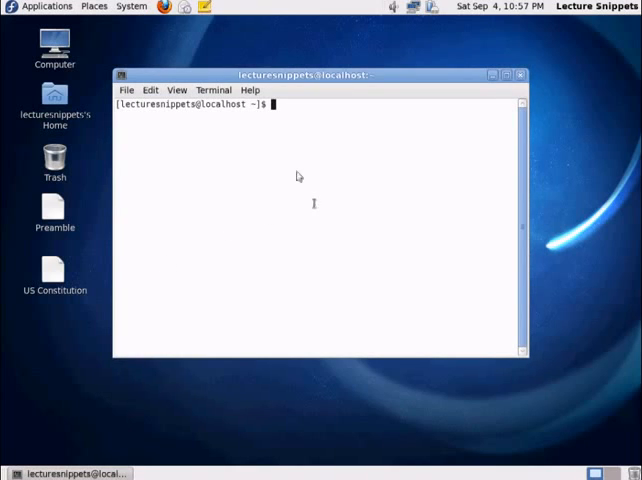
pyautogui.moveTo(280, 108)
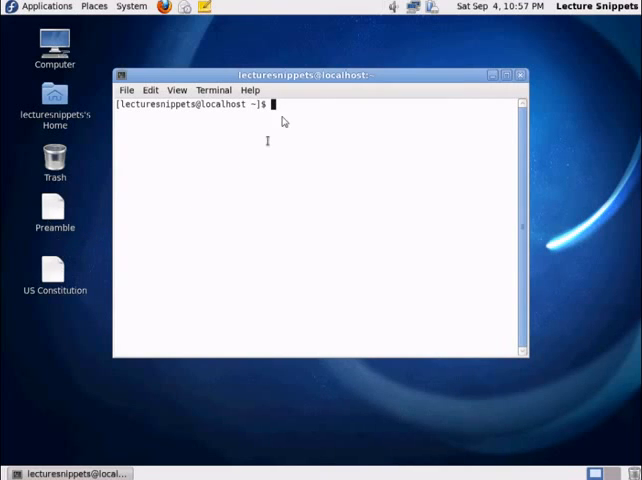
pyautogui.write('cd Desktop/')
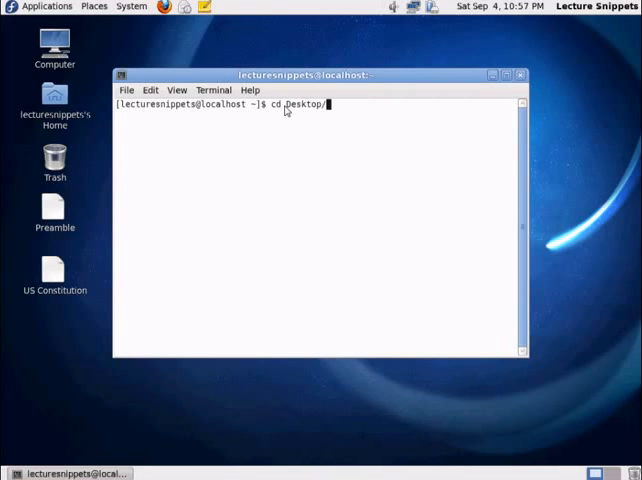
pyautogui.press('BackSpace')
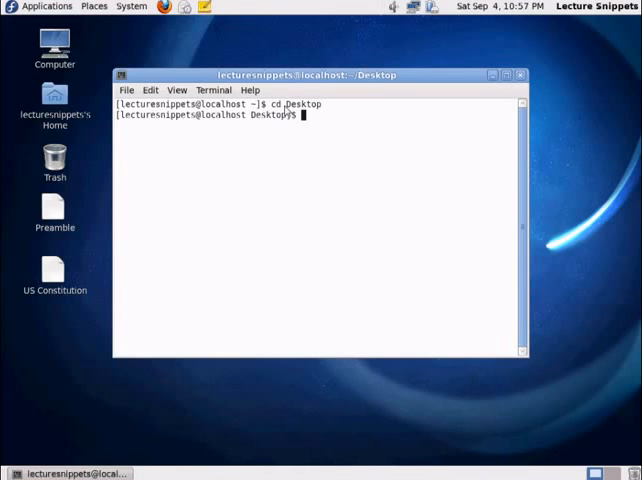
pyautogui.write('ls')
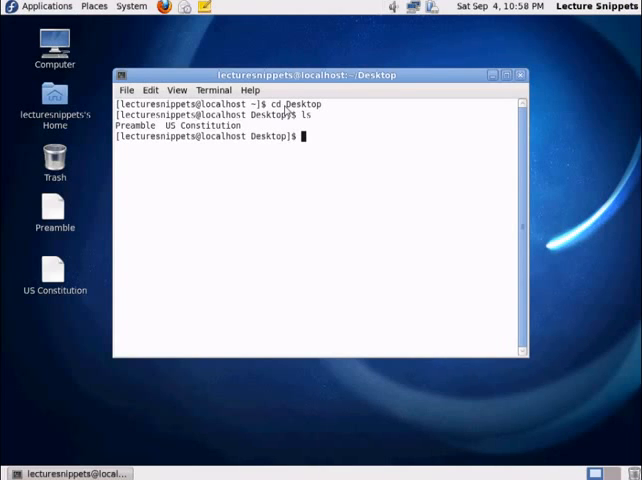
pyautogui.moveTo(92, 220)
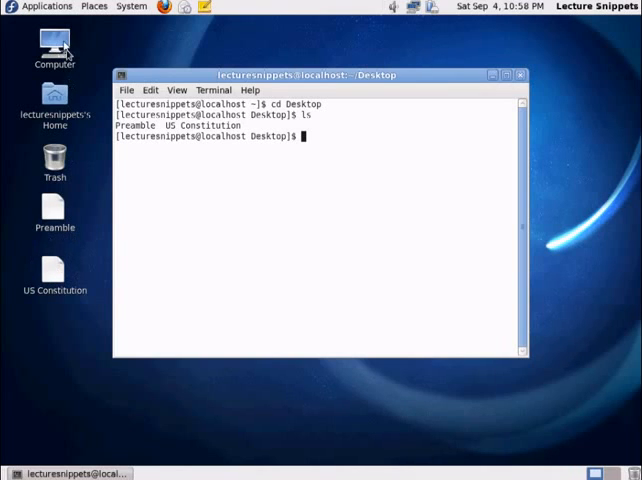
pyautogui.moveTo(88, 170)
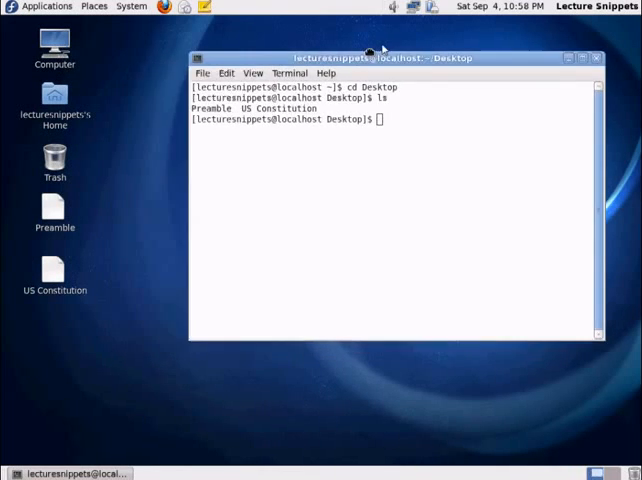
# Move the terminal window up, then create and remove a Test folder with mkdir and rmdir
pyautogui.moveTo(383, 57); pyautogui.dragTo(410, 39)
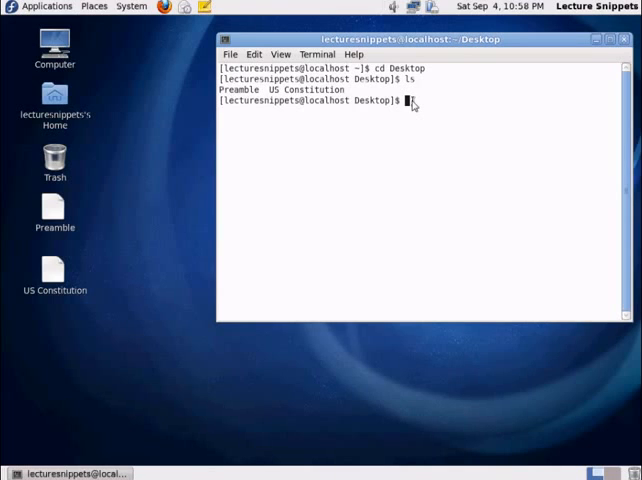
pyautogui.write('mkdir')
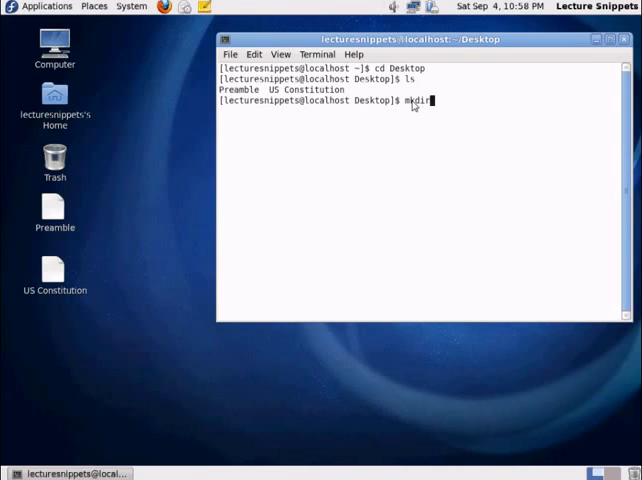
pyautogui.write('Test')
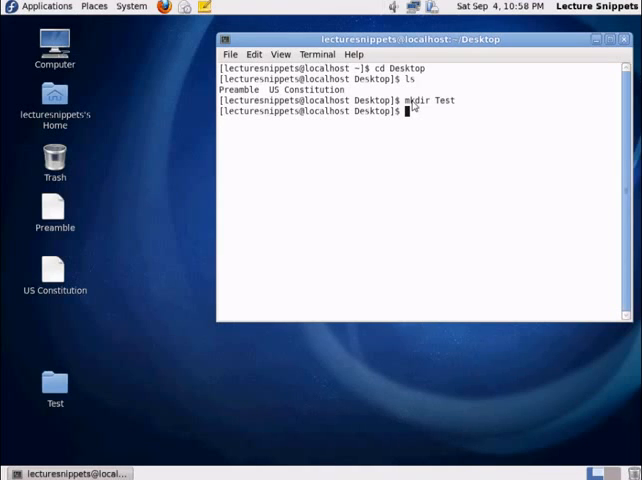
pyautogui.write('rmdir')
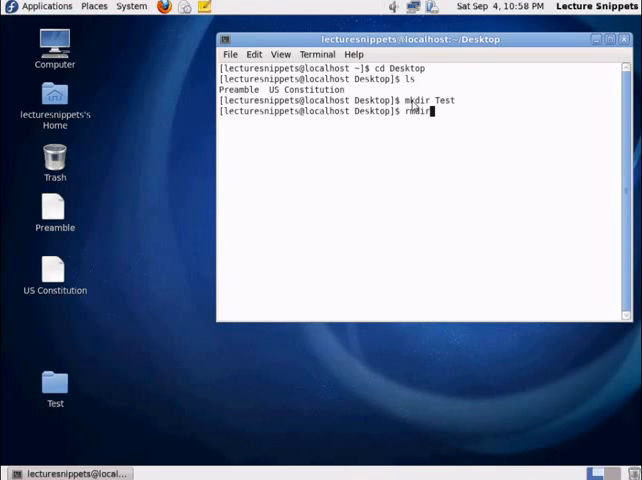
pyautogui.write('Test')
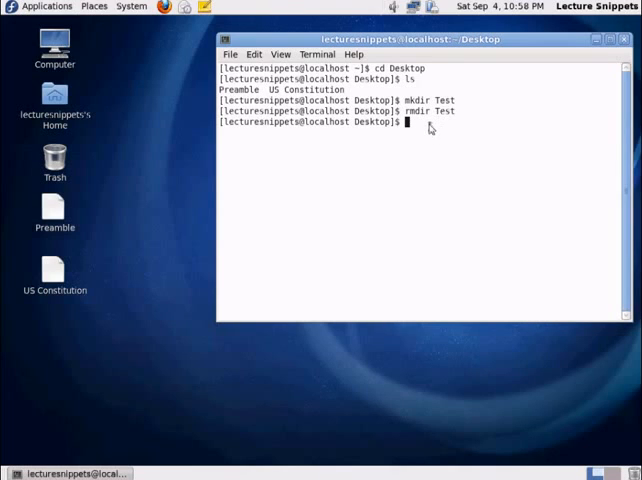
pyautogui.moveTo(424, 128)
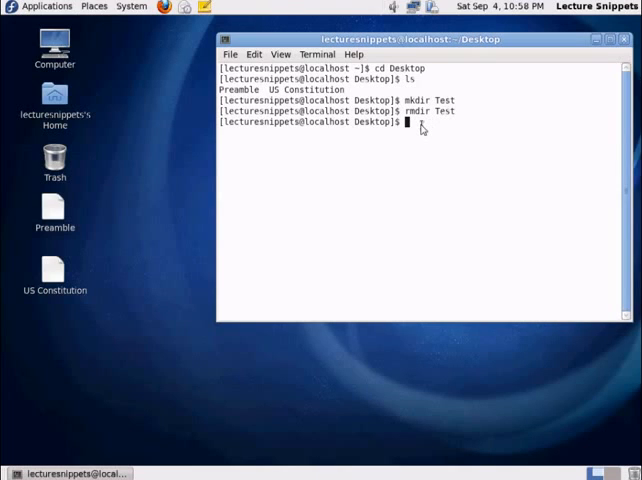
# Create an empty file named Empty with touch
pyautogui.write('touch')
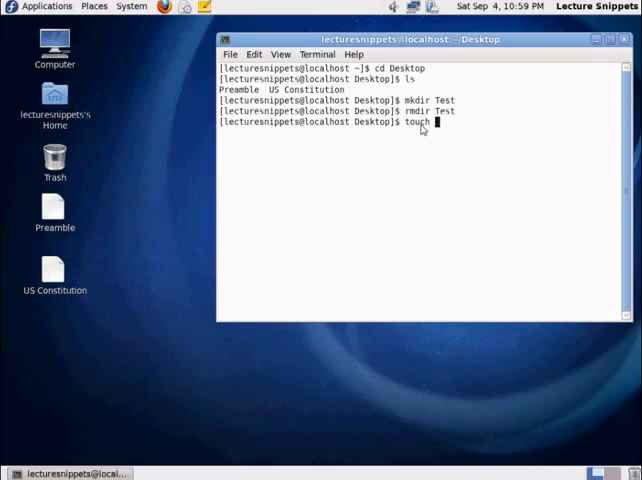
pyautogui.write('Emp')
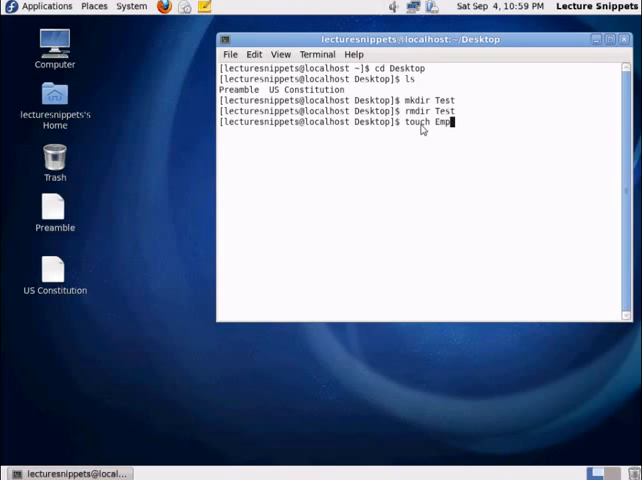
pyautogui.write('ty')
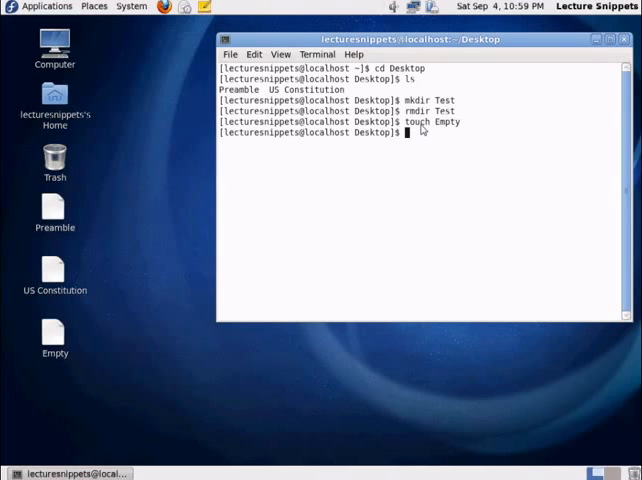
# Run touch Empty File to create Empty and File, then select the word File
pyautogui.write('tou')
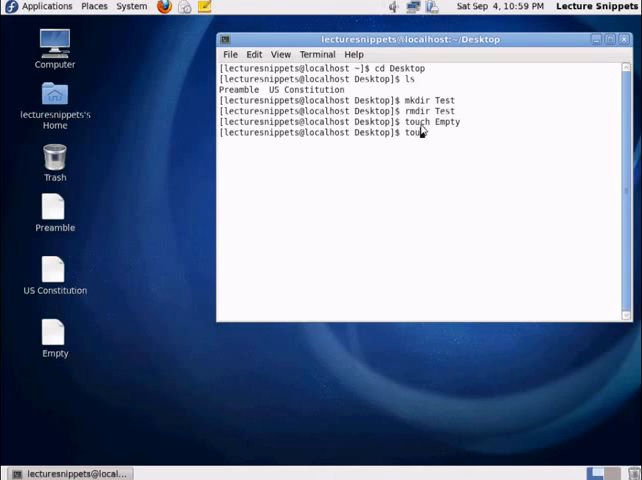
pyautogui.write('E')
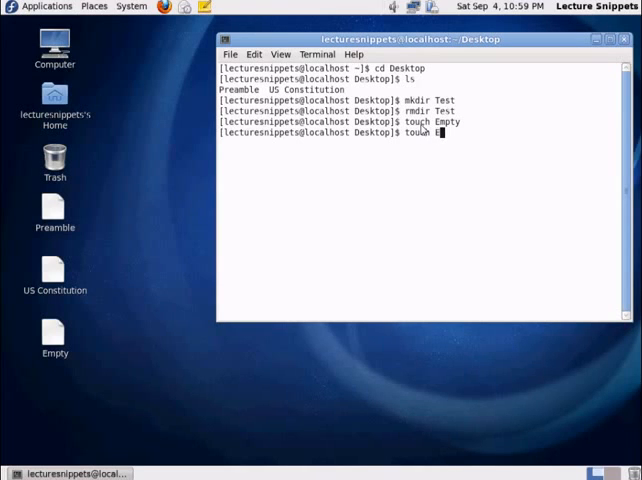
pyautogui.write('mpty File')
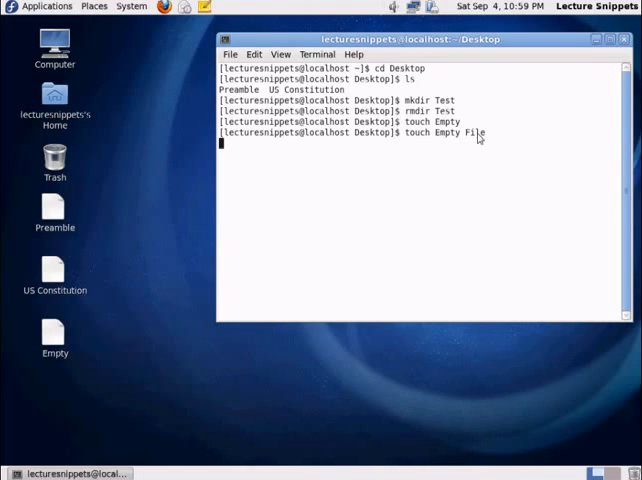
pyautogui.press('Return')
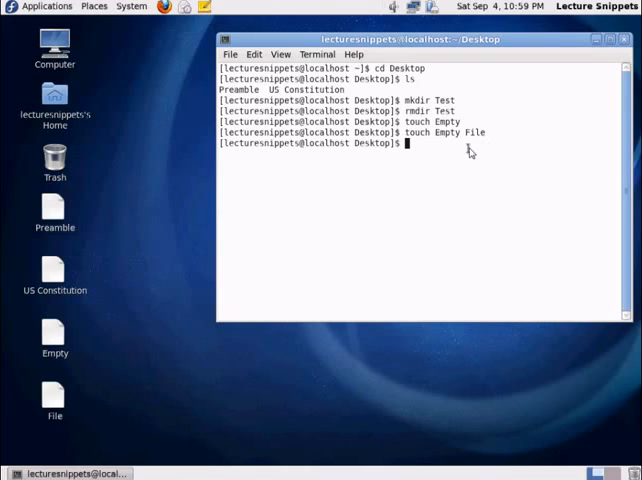
pyautogui.moveTo(475, 147)
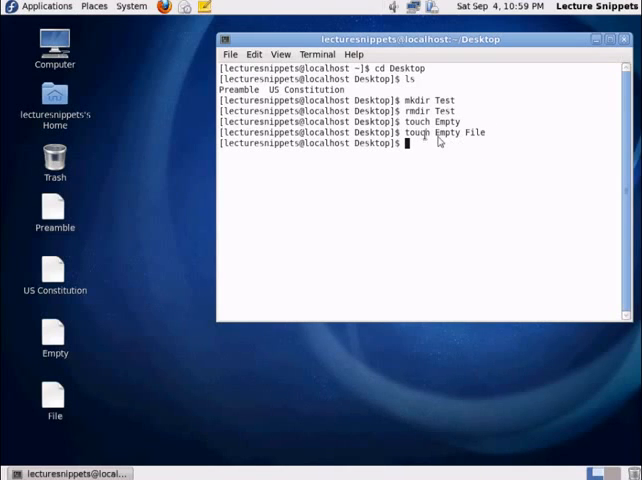
pyautogui.doubleClick(444, 132)
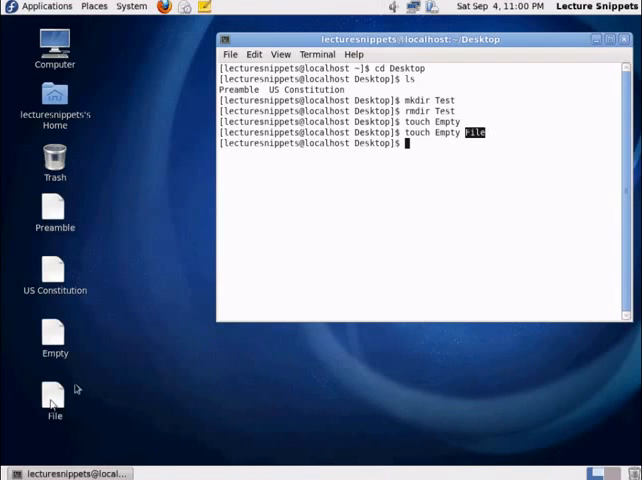
pyautogui.moveTo(72, 413)
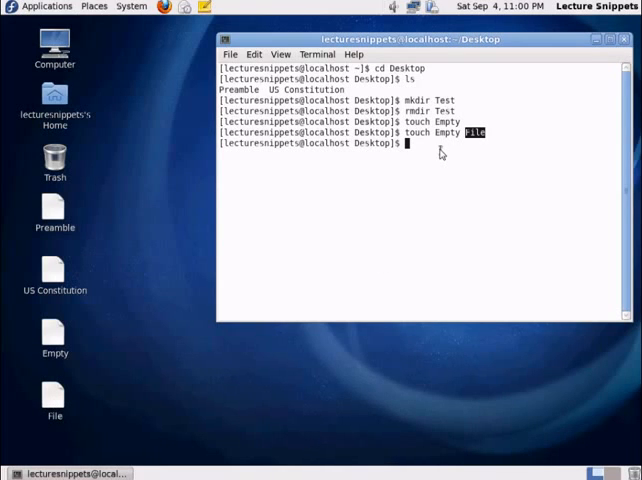
pyautogui.write('touch')
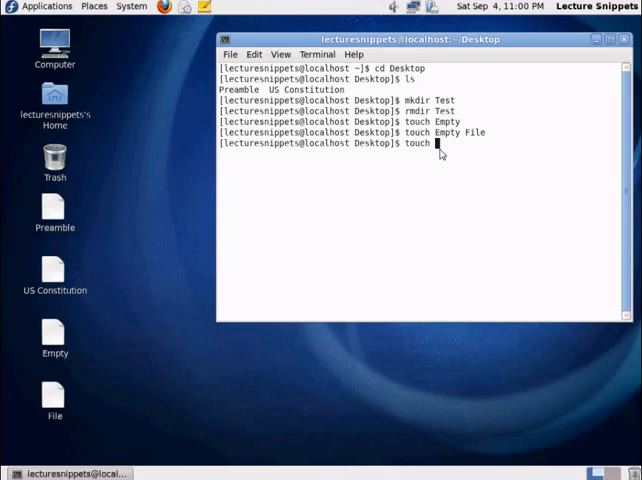
# Touch Lecture and Snippet, then delete Snippet, File and Empty with rm
pyautogui.write('Lecture Snippet')
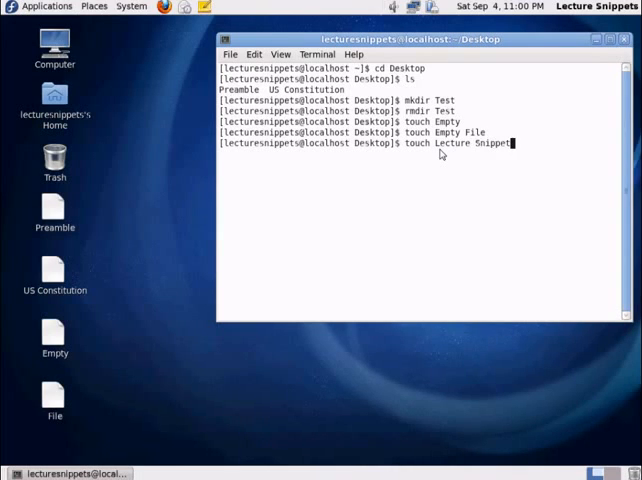
pyautogui.press('Return')
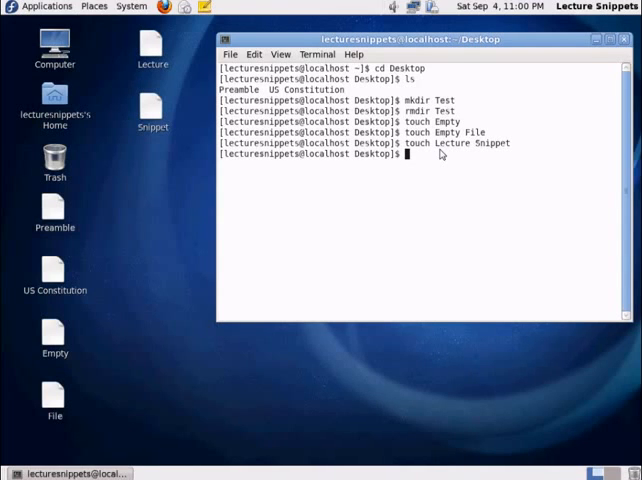
pyautogui.moveTo(450, 147)
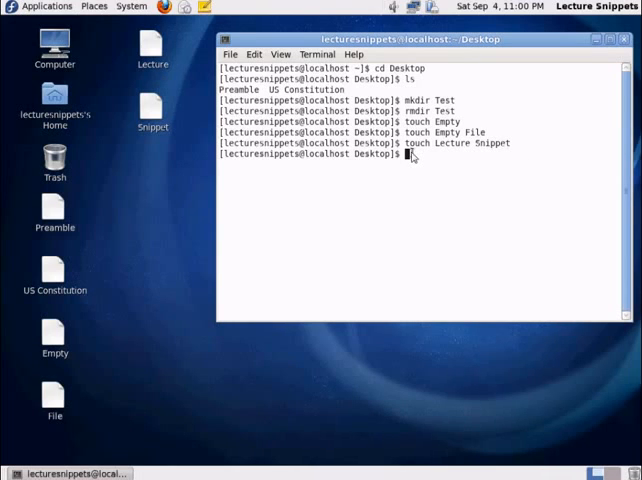
pyautogui.write('m')
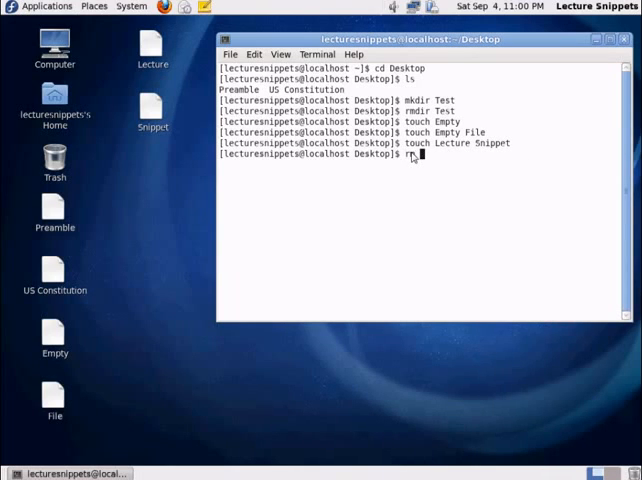
pyautogui.write('Lecture')
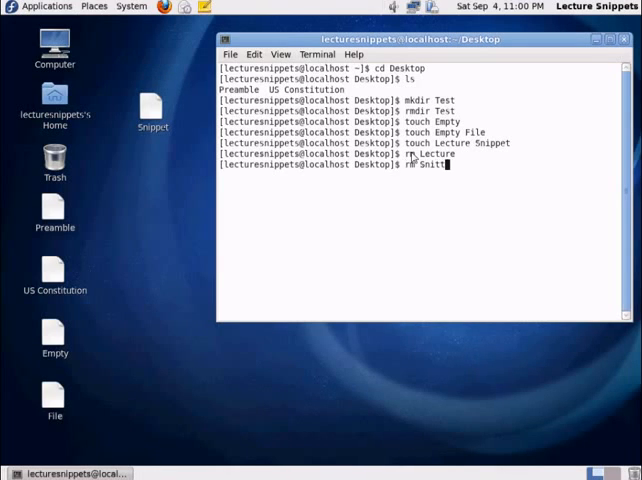
pyautogui.press('Return')
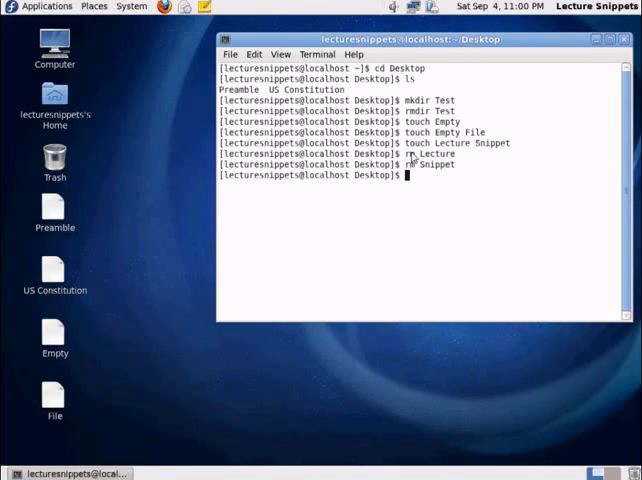
pyautogui.write('rm File')
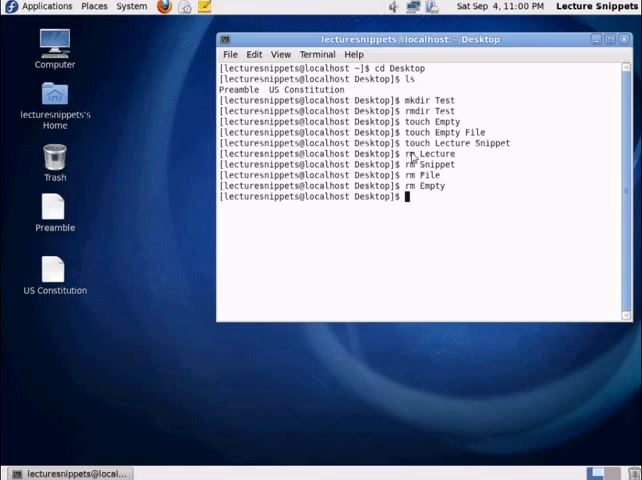
pyautogui.write('touch "')
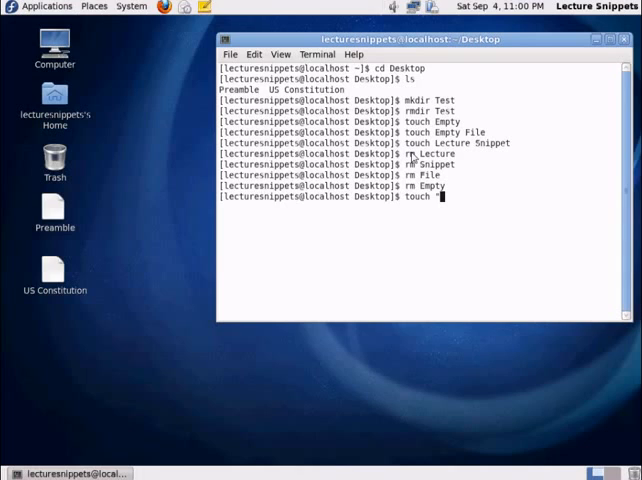
# Create a file named "Empty File" using a quoted name, then begin an rm command
pyautogui.write('Emp')
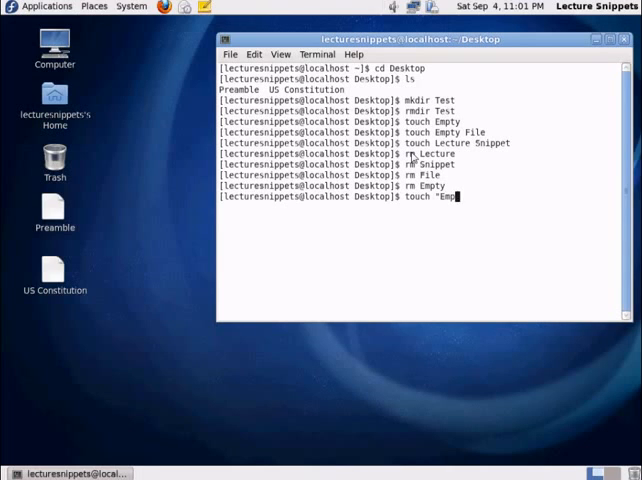
pyautogui.press('Return')
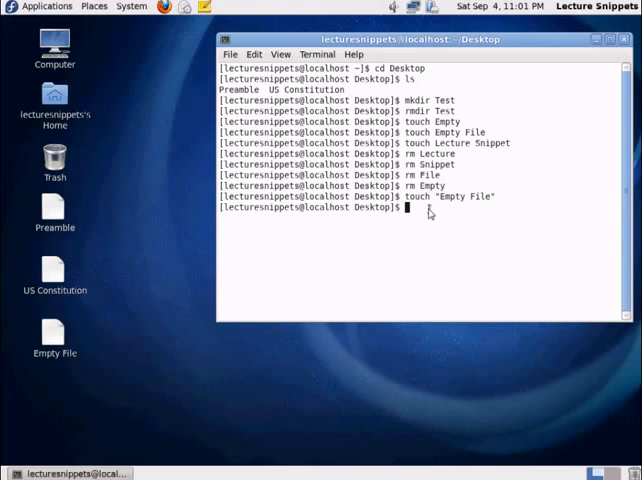
pyautogui.write('rm')
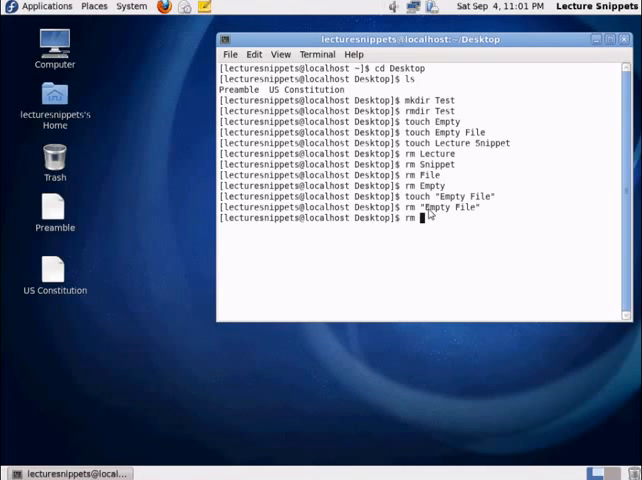
# Try rm Empty\ File, which reports no such file
pyautogui.write('Emp')
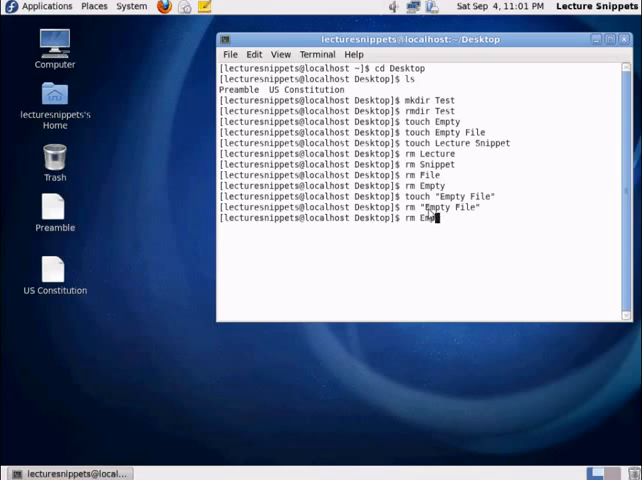
pyautogui.write('ty')
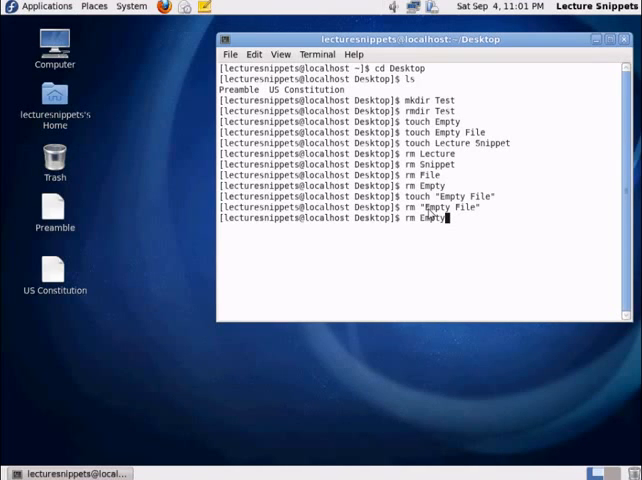
pyautogui.write('\\')
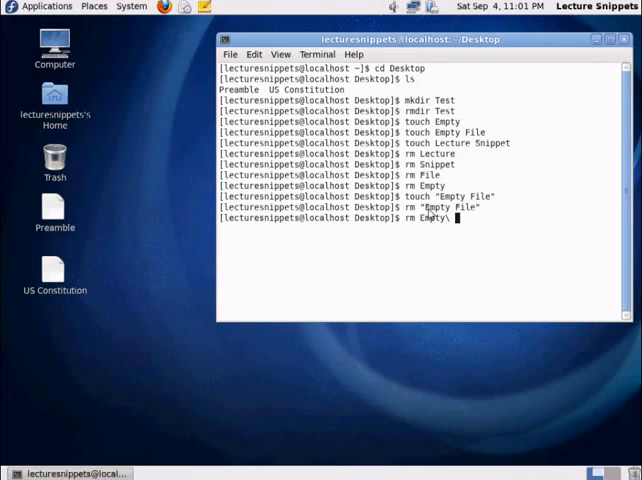
pyautogui.write('File')
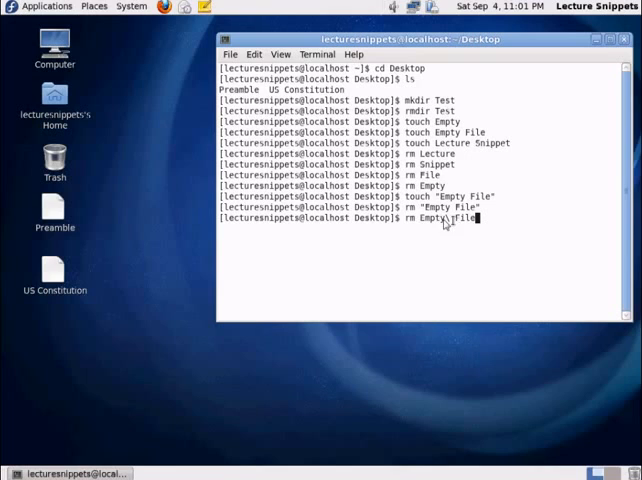
pyautogui.write('\\')
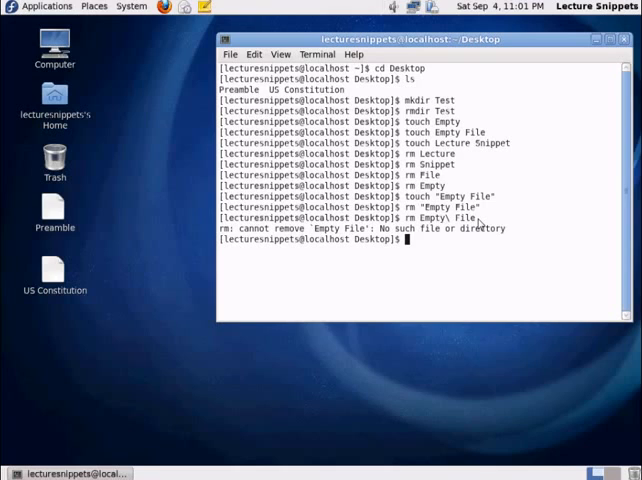
# Recreate Empty File with touch Empty\ File, then delete it with rm Empty\ File
pyautogui.write('rm Empty\\ Fil')
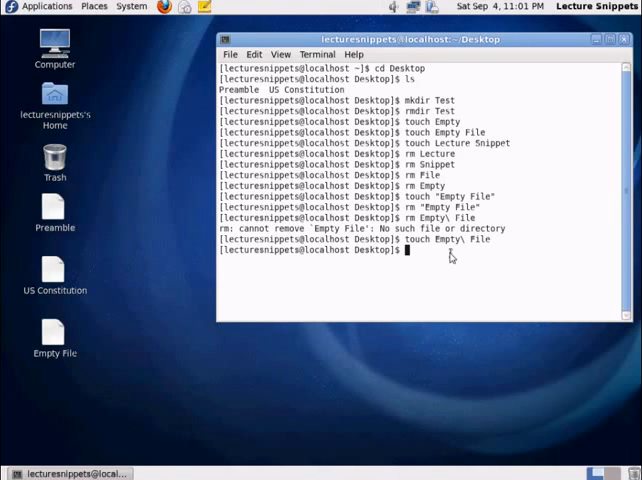
pyautogui.write('rm Empty\\ File')
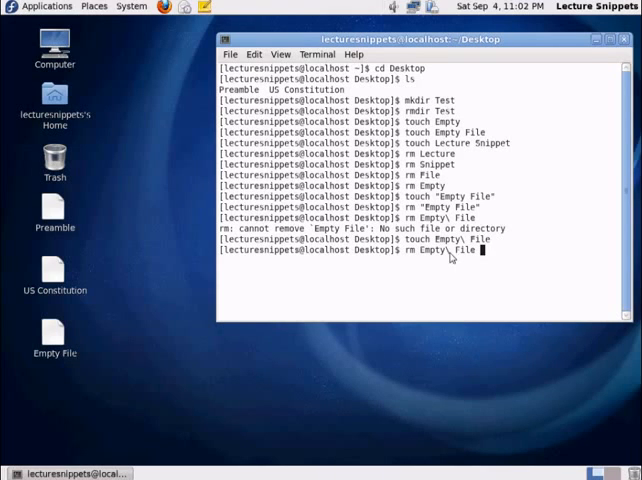
pyautogui.press('Return')
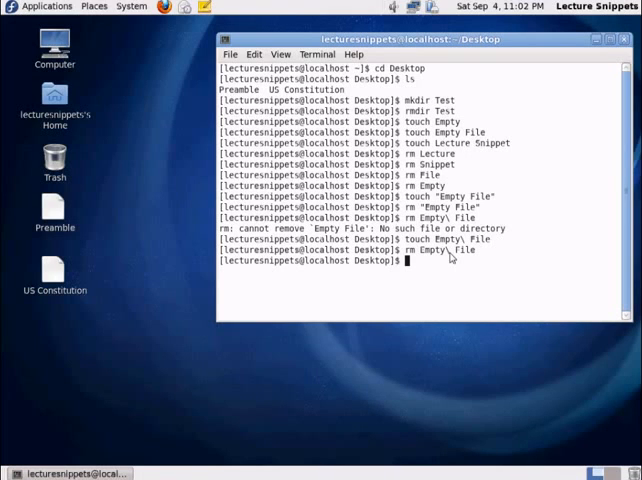
# Create a test folder on the desktop with mkdir test
pyautogui.write('mk')
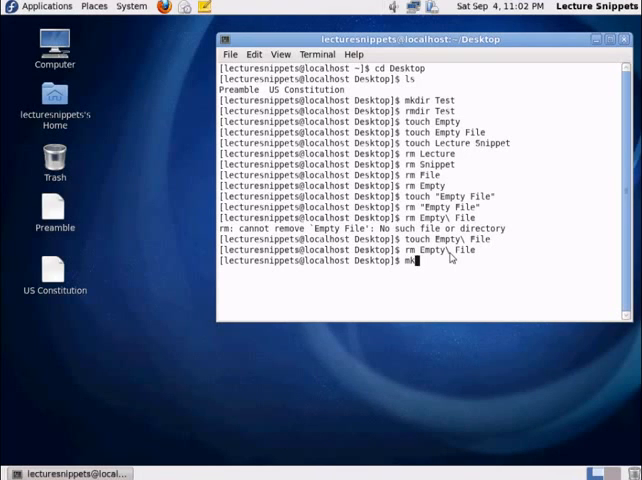
pyautogui.write('dir')
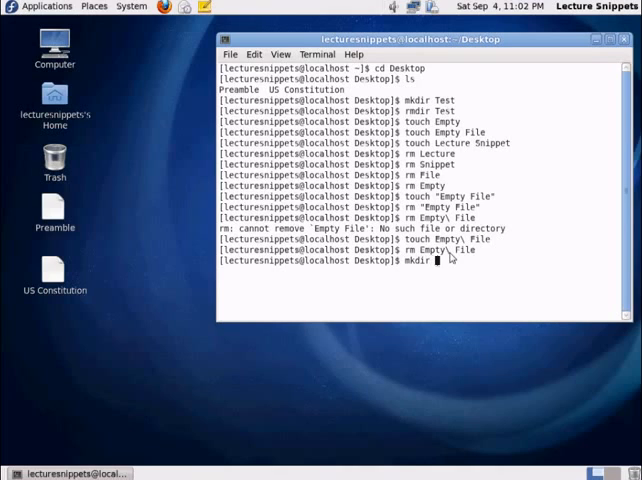
pyautogui.write('t')
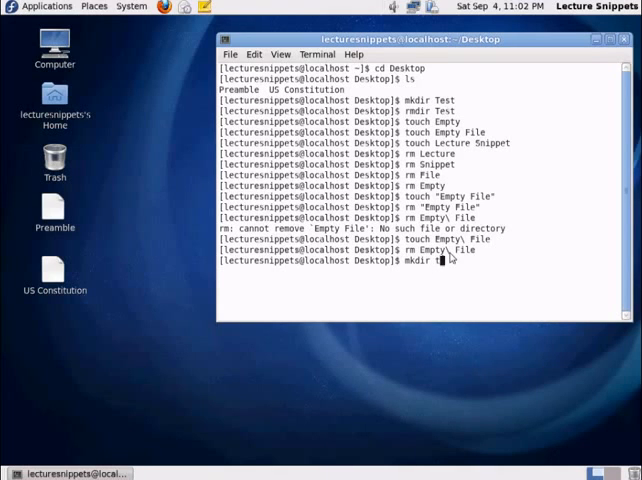
pyautogui.press('Return')
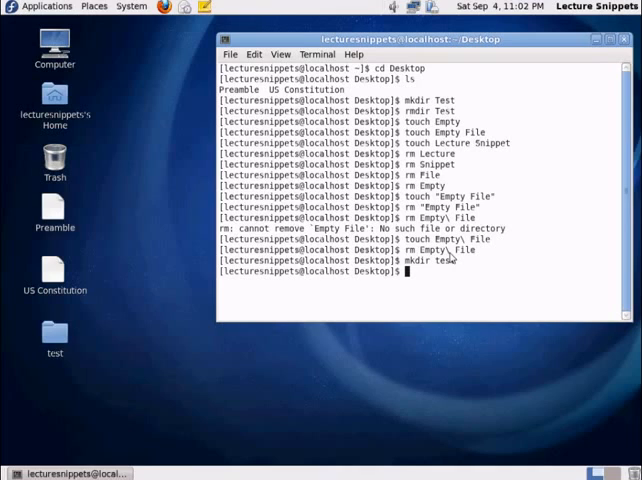
# Touch a file named empty, then try rmdir test and get 'Directory not empty'
pyautogui.write('t')
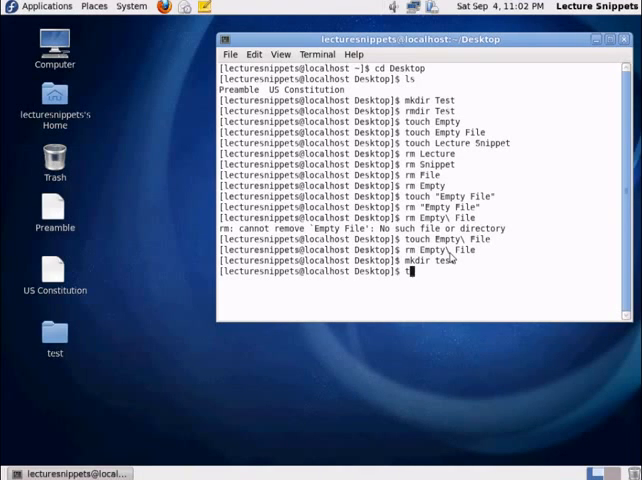
pyautogui.write('ouch')
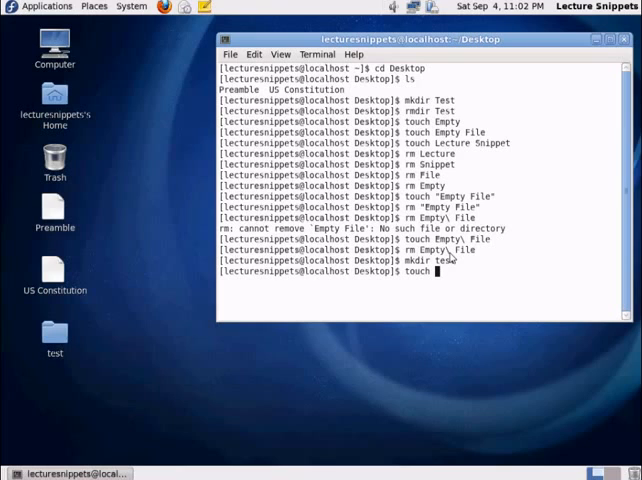
pyautogui.write('empty')
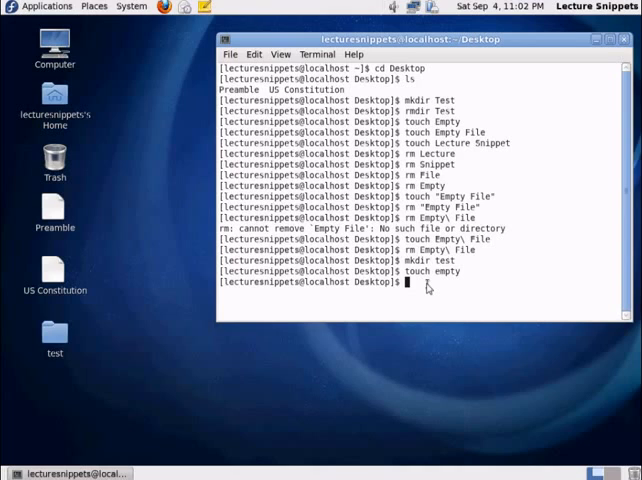
pyautogui.write('rmdir test')
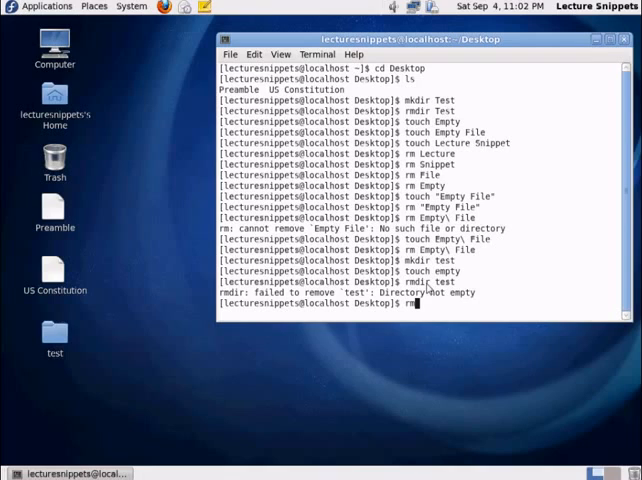
# Delete the non-empty test folder recursively with rm -r test
pyautogui.write('-rf')
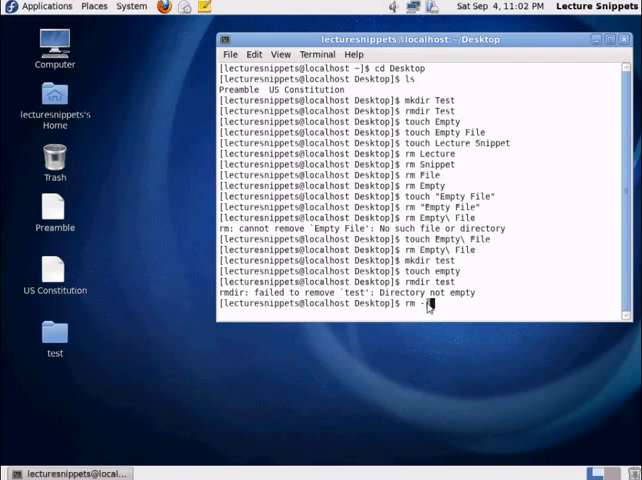
pyautogui.write('f')
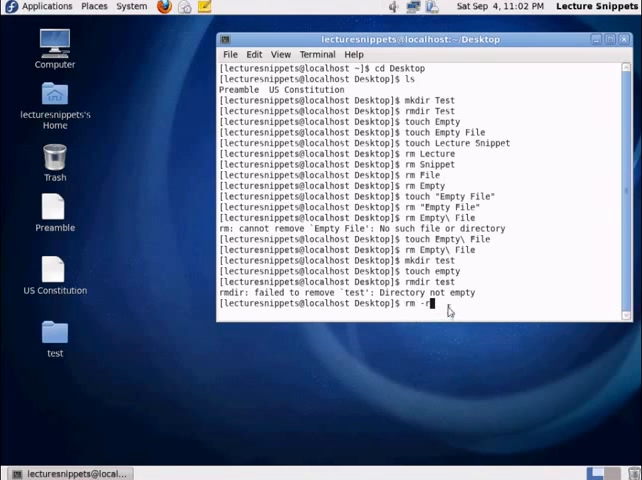
pyautogui.write('test')
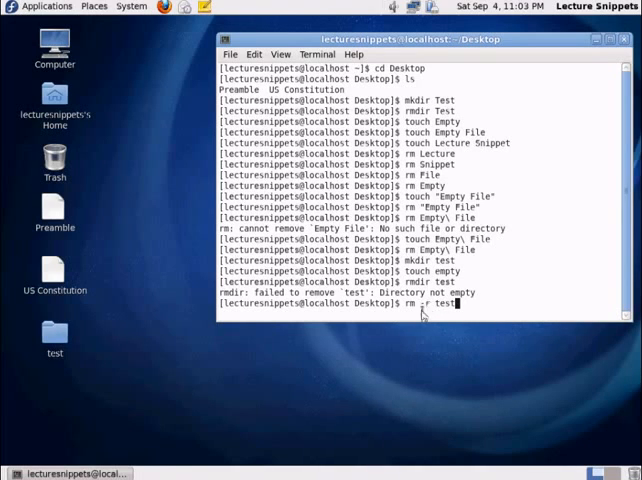
pyautogui.moveTo(424, 308)
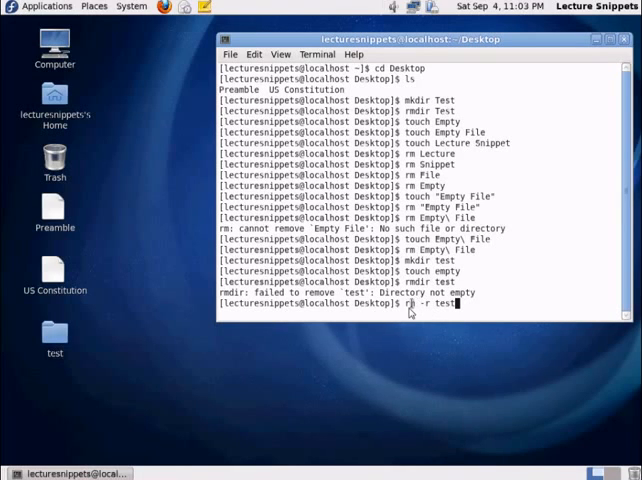
pyautogui.doubleClick(444, 304)
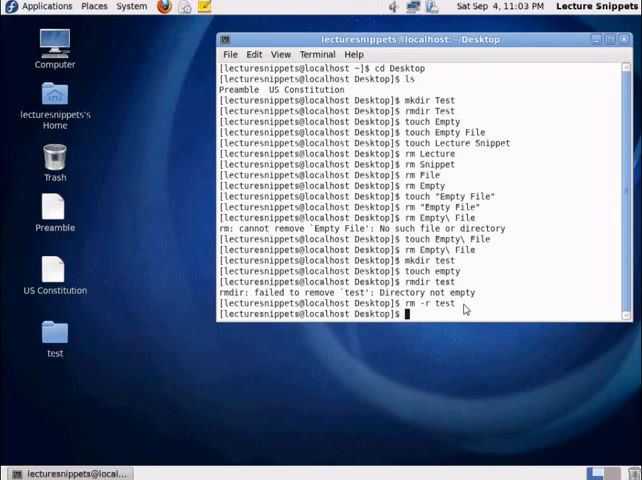
pyautogui.press('Return')
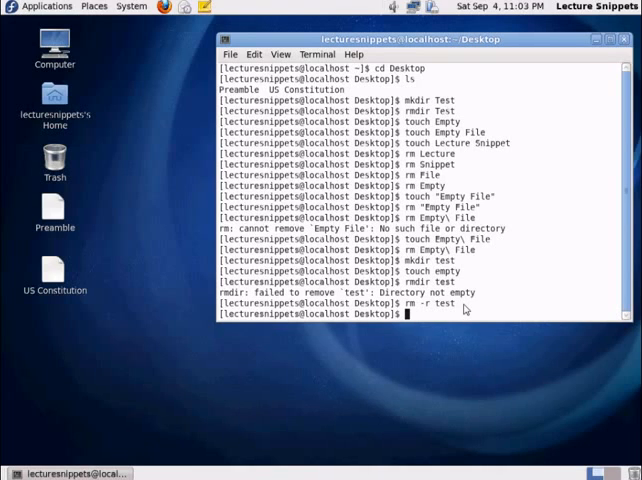